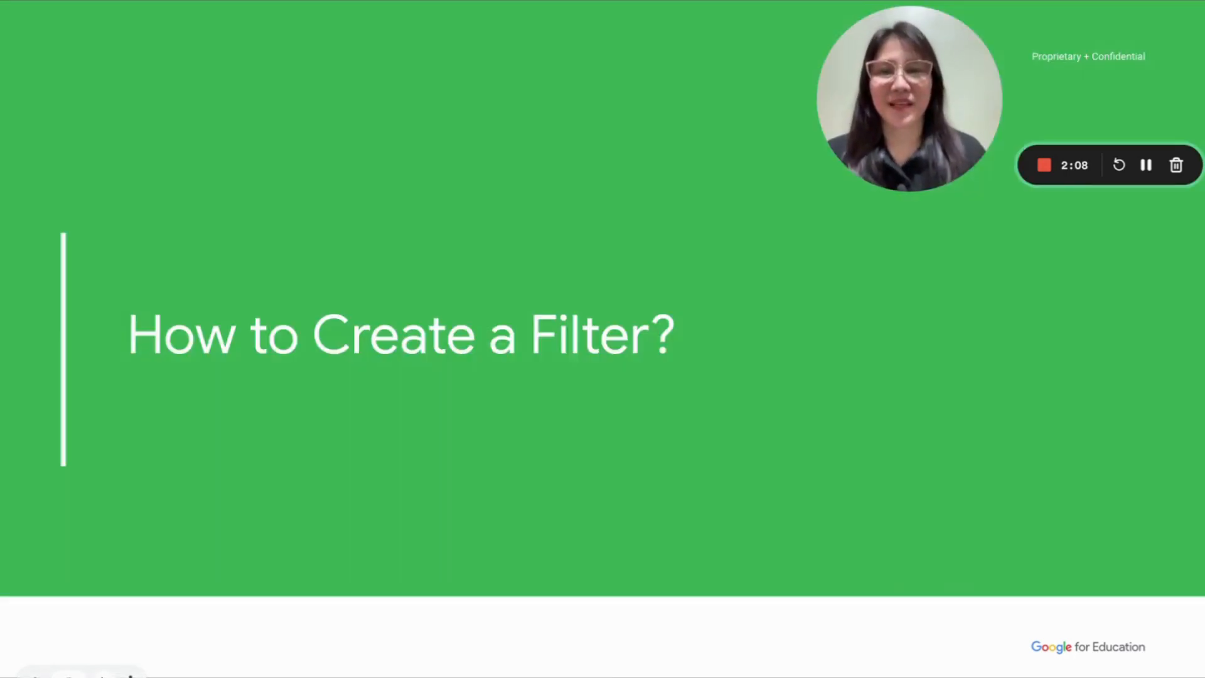
- Open Gmail's advanced search options form from the search bar
{"action": "key", "text": "right"}
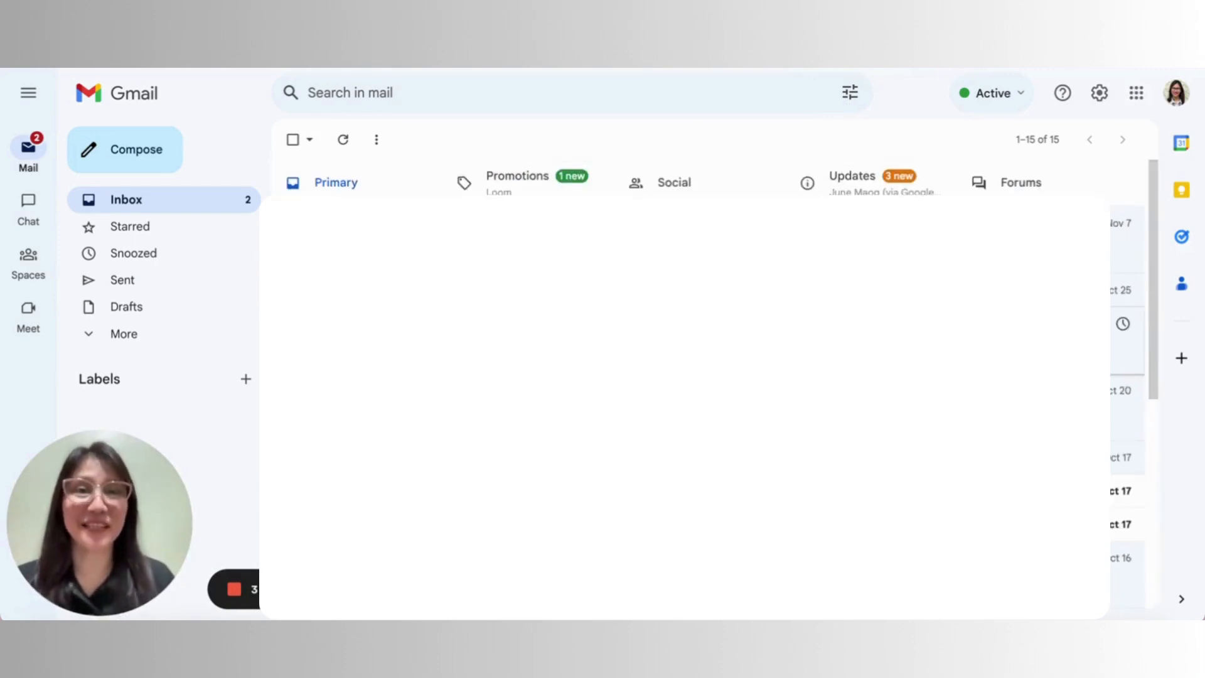
{"action": "mouse_move", "coordinate": [948, 115]}
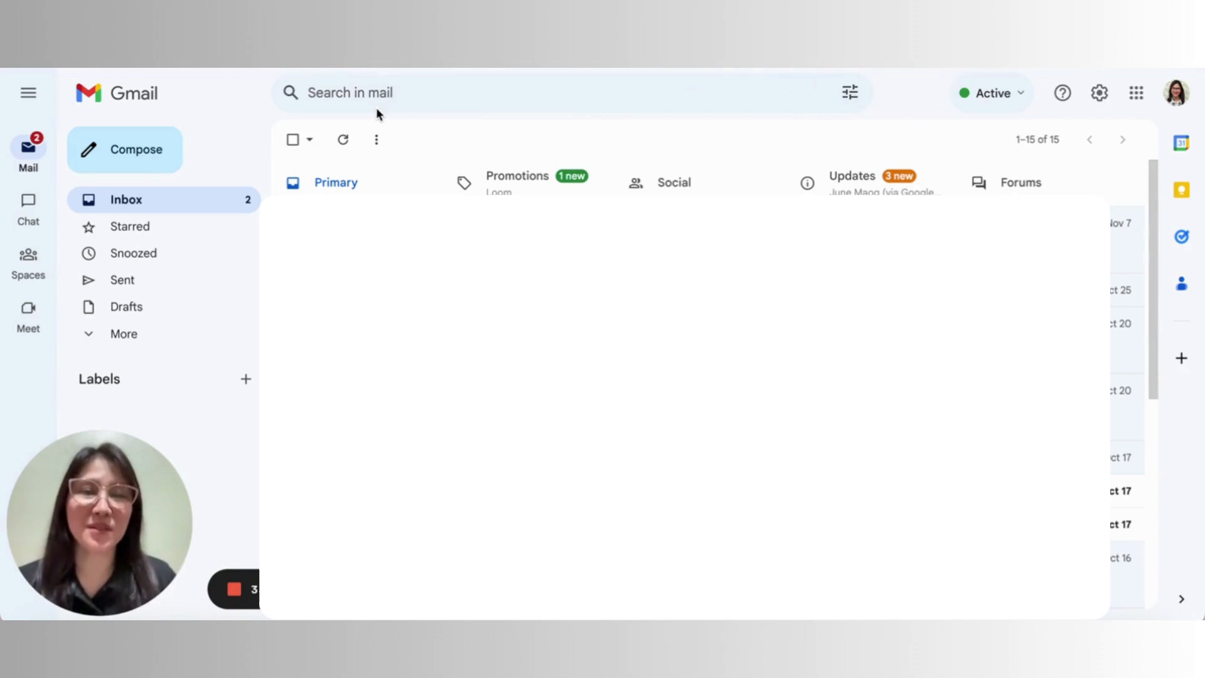
{"action": "mouse_move", "coordinate": [849, 93]}
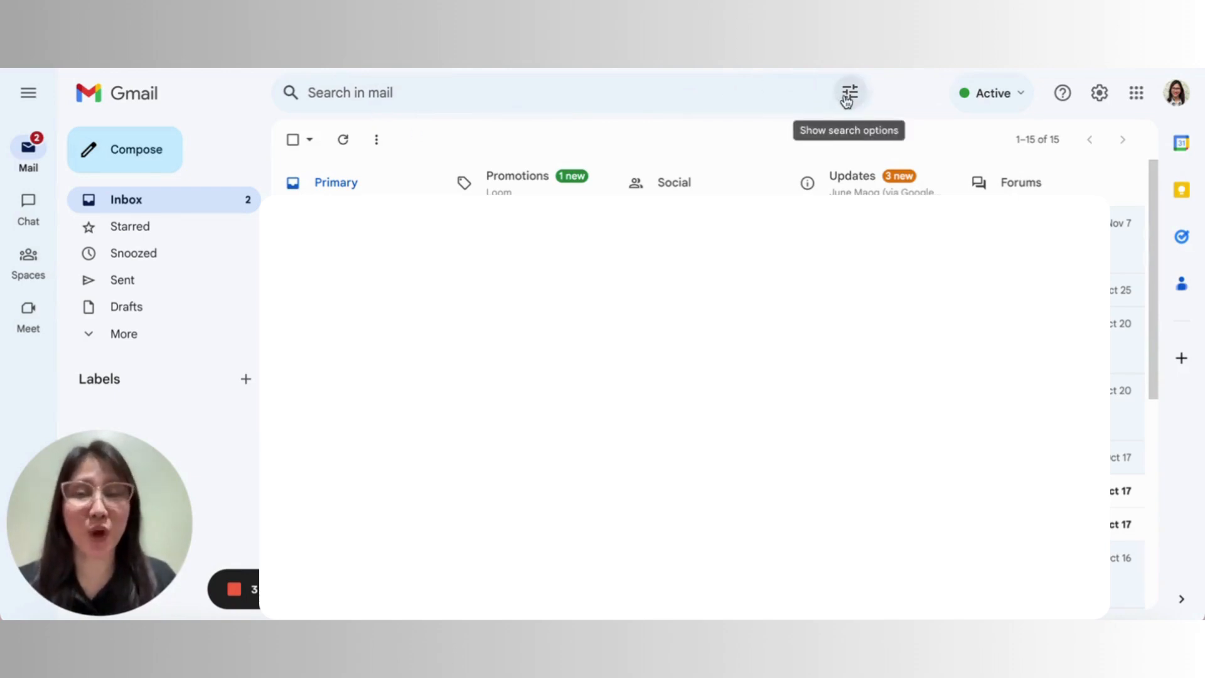
{"action": "left_click", "coordinate": [849, 92]}
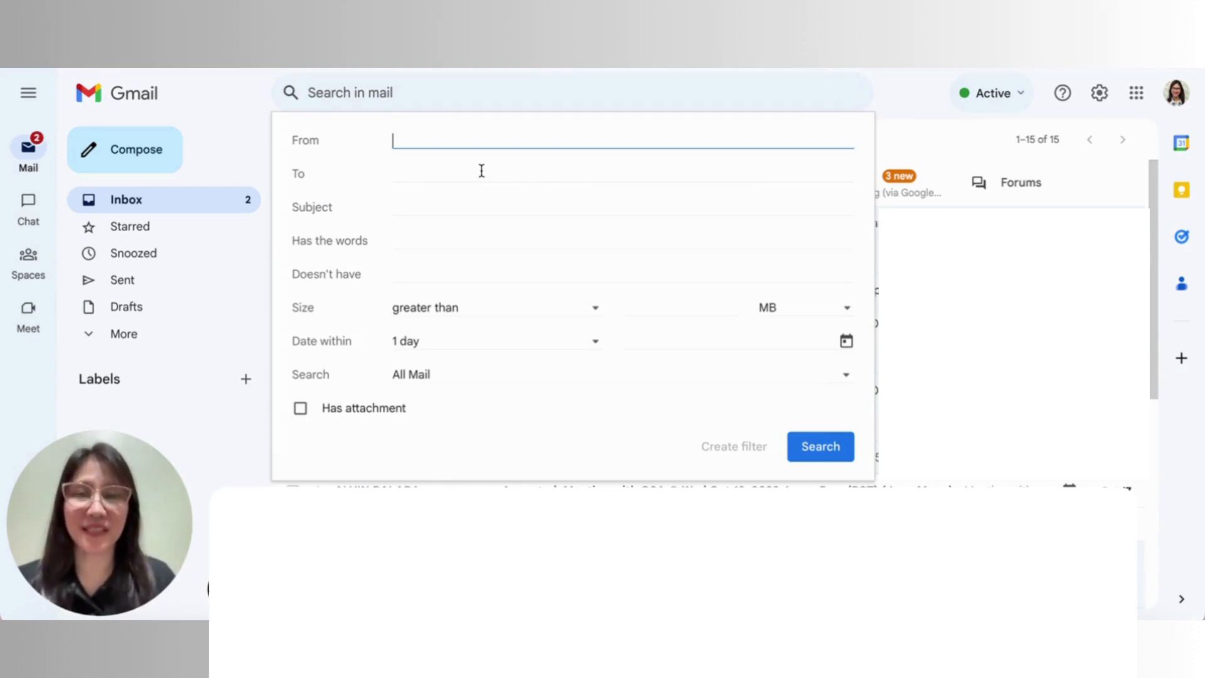
{"action": "mouse_move", "coordinate": [390, 144]}
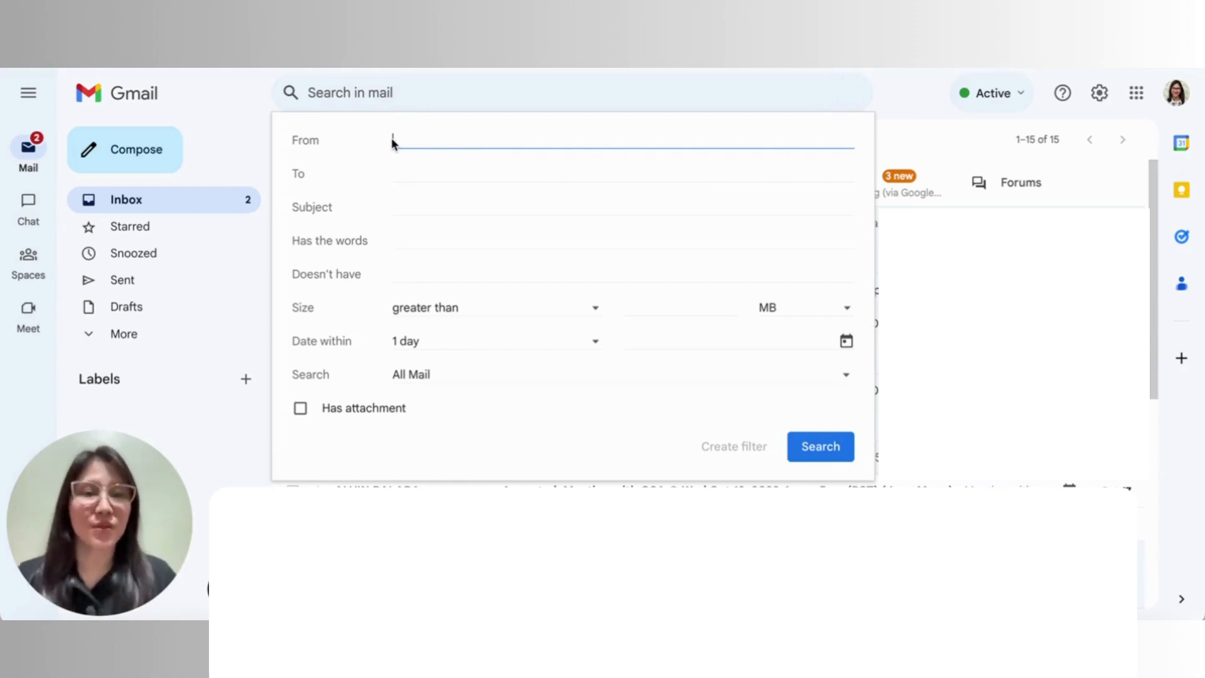
- Search mail from the suggested 'jun' sender and turn it into a filter
{"action": "type", "text": "jun"}
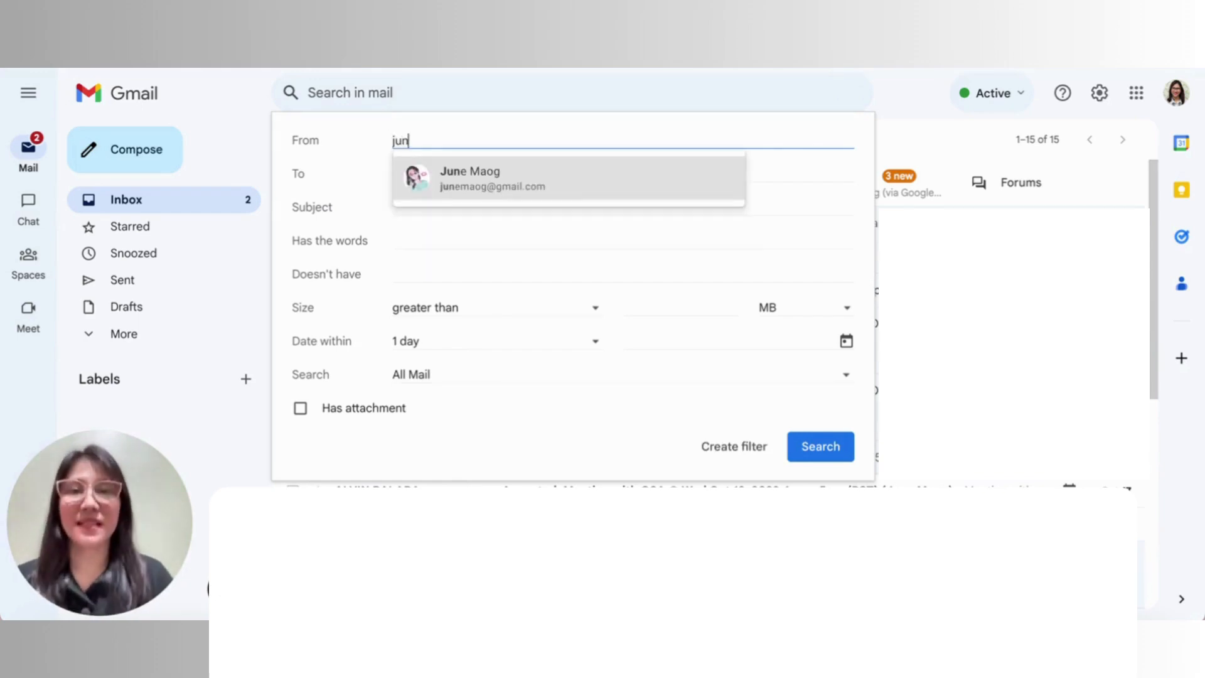
{"action": "left_click", "coordinate": [492, 179]}
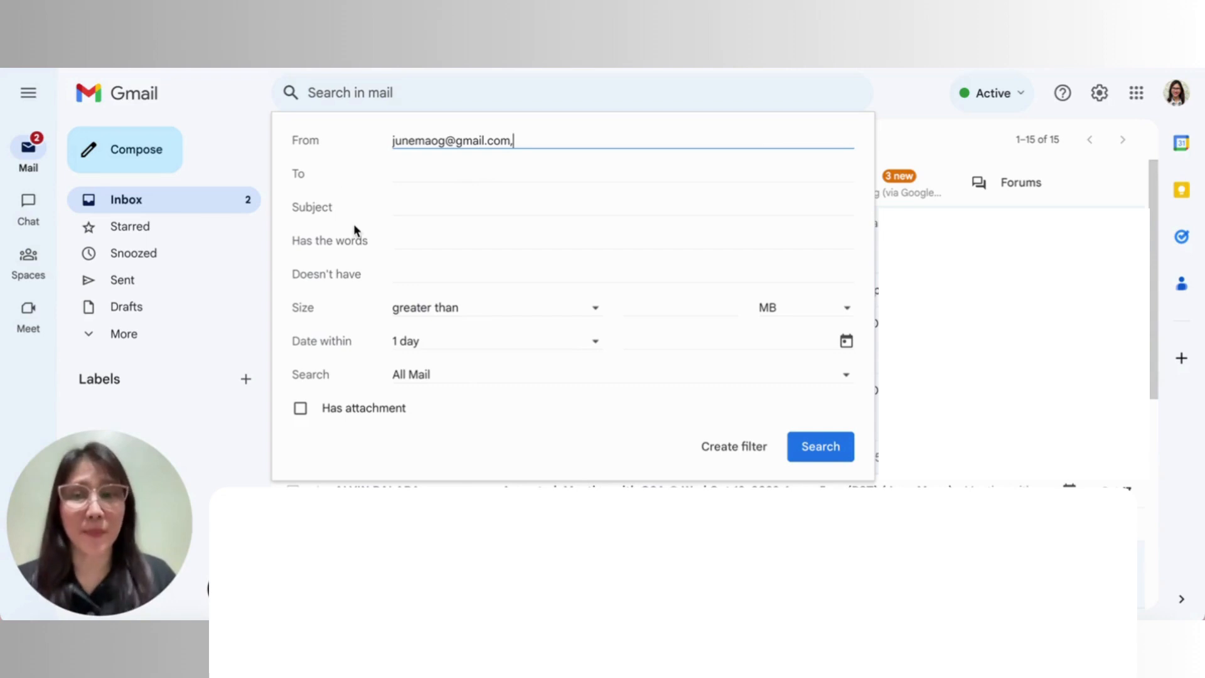
{"action": "mouse_move", "coordinate": [470, 366]}
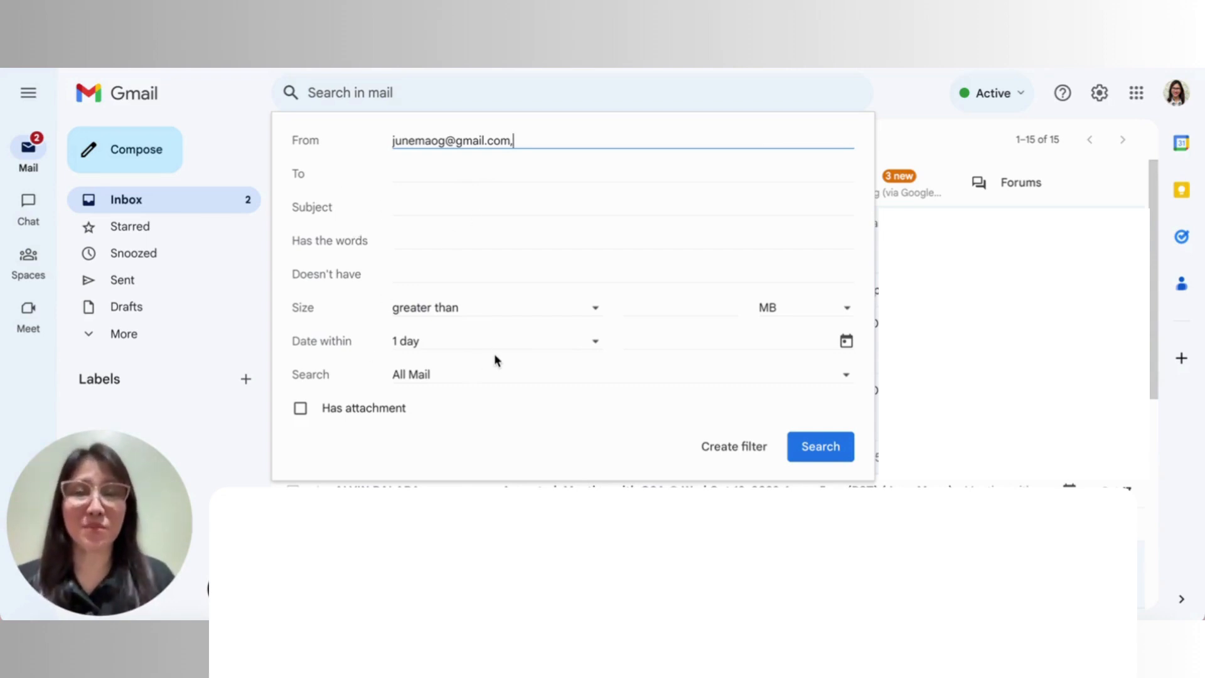
{"action": "mouse_move", "coordinate": [841, 422]}
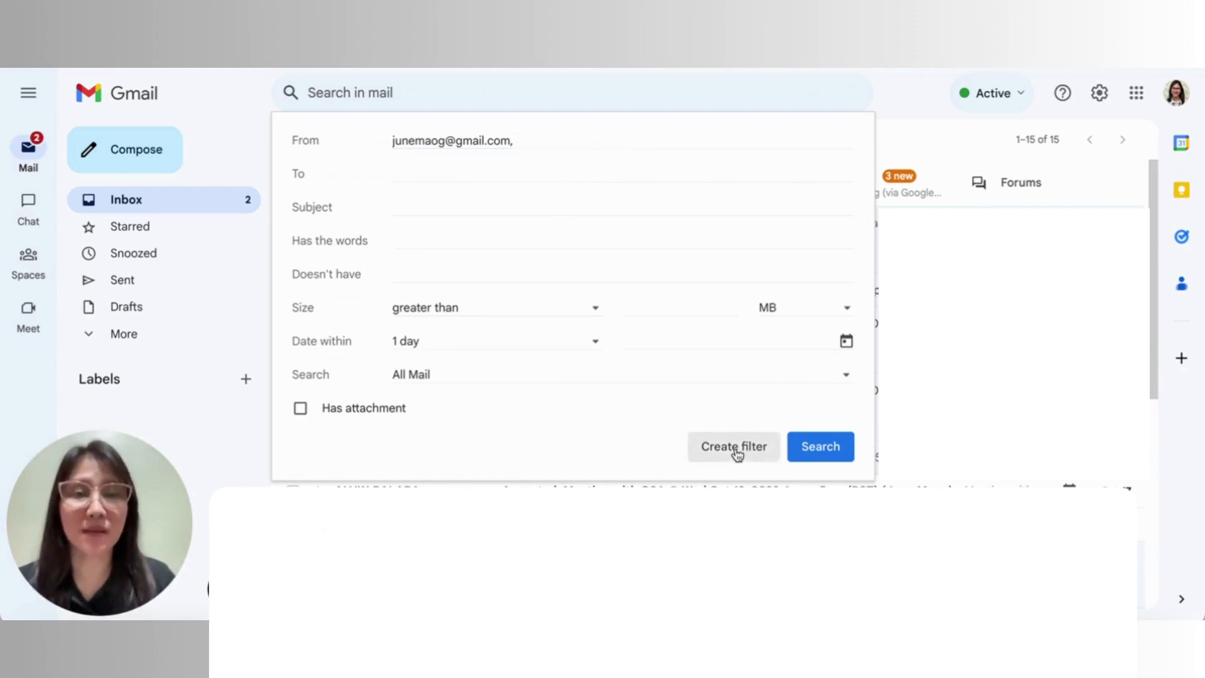
{"action": "left_click", "coordinate": [732, 446]}
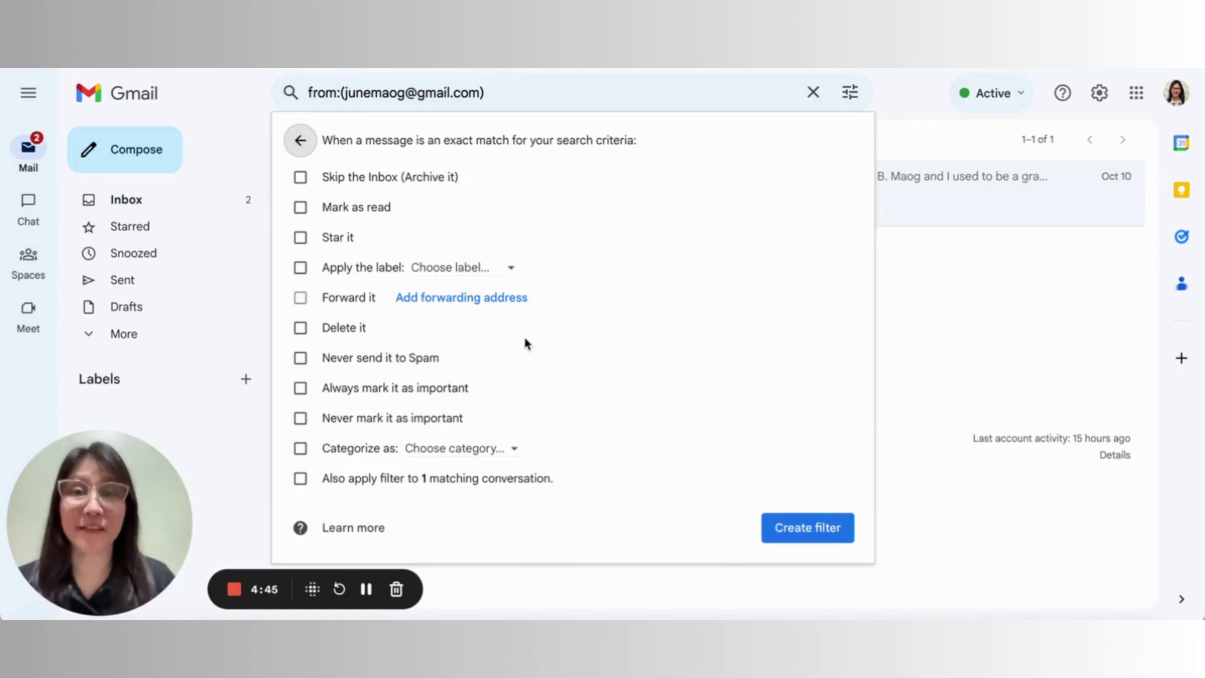
- Check Star it and Apply the label, then start a new label
{"action": "left_click", "coordinate": [300, 236]}
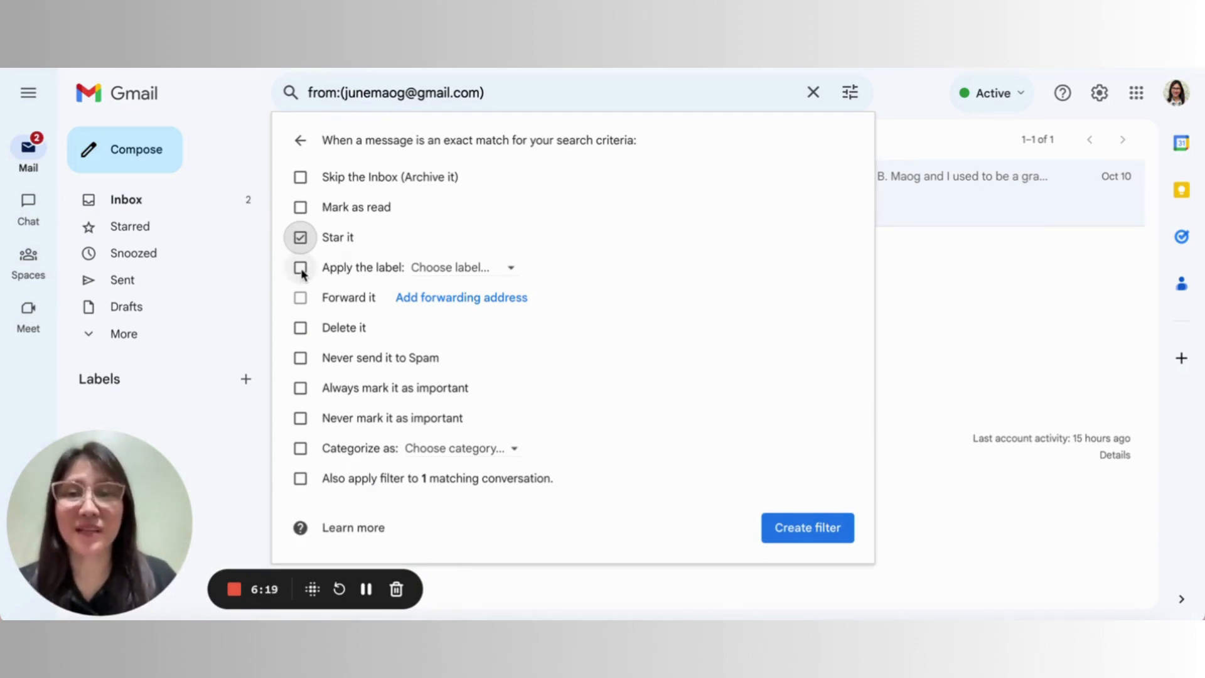
{"action": "left_click", "coordinate": [300, 267]}
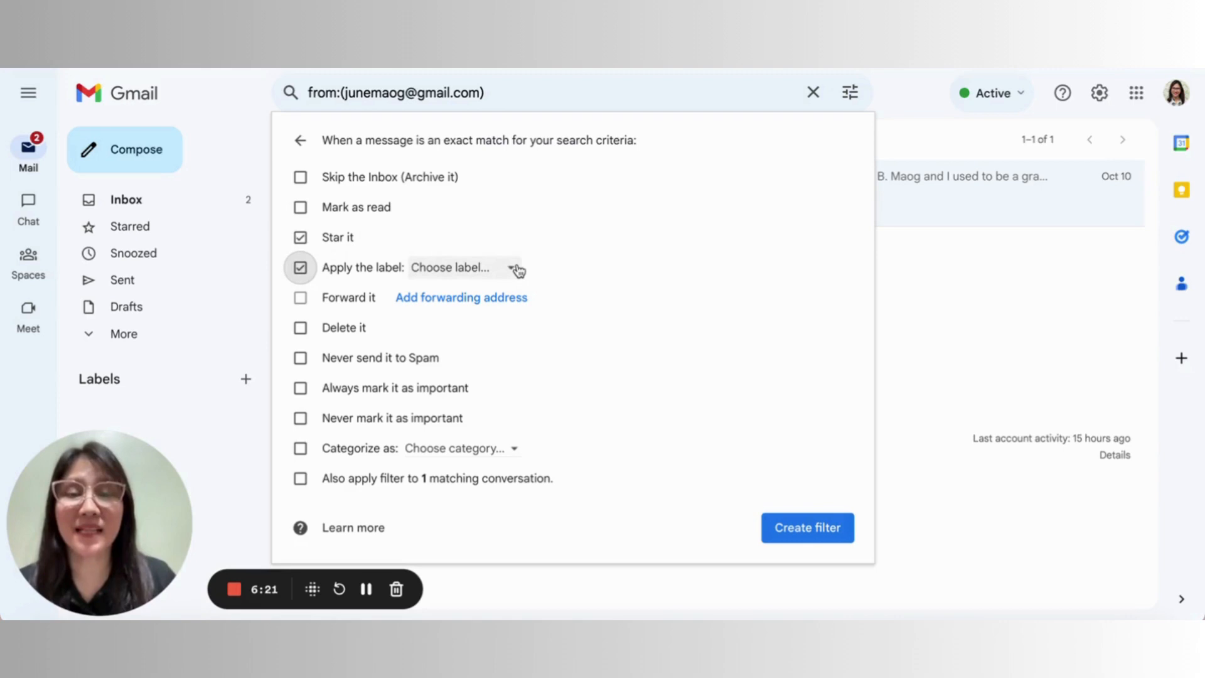
{"action": "left_click", "coordinate": [451, 267]}
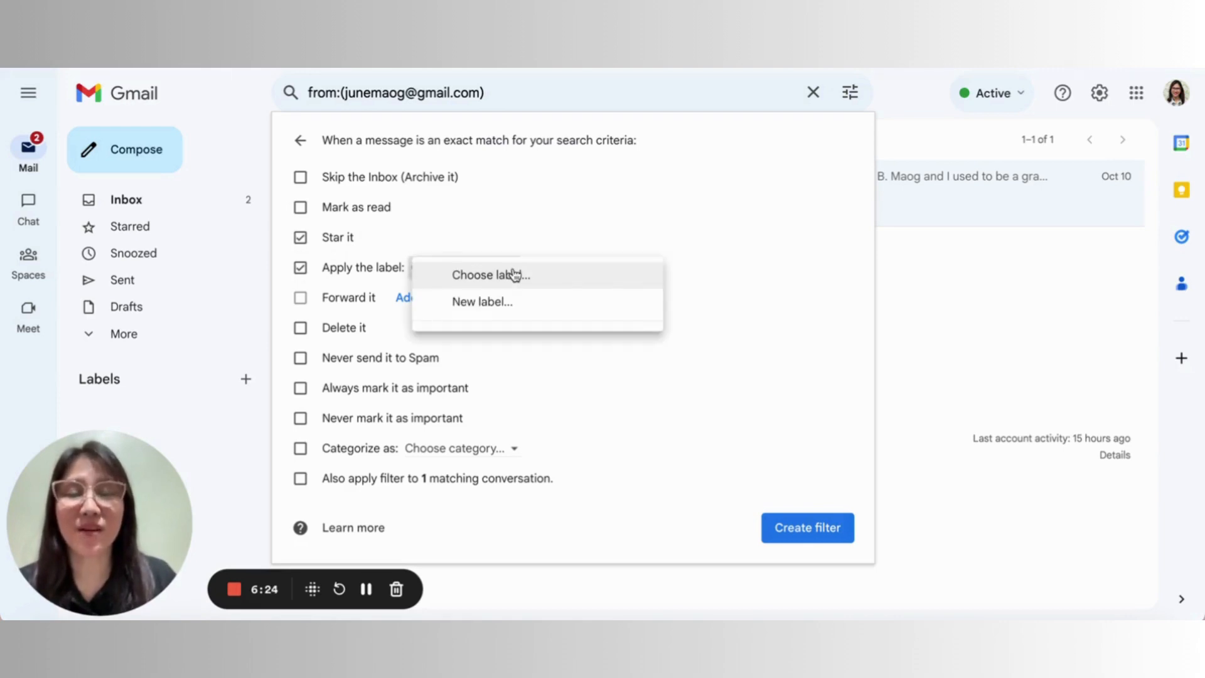
{"action": "mouse_move", "coordinate": [615, 310]}
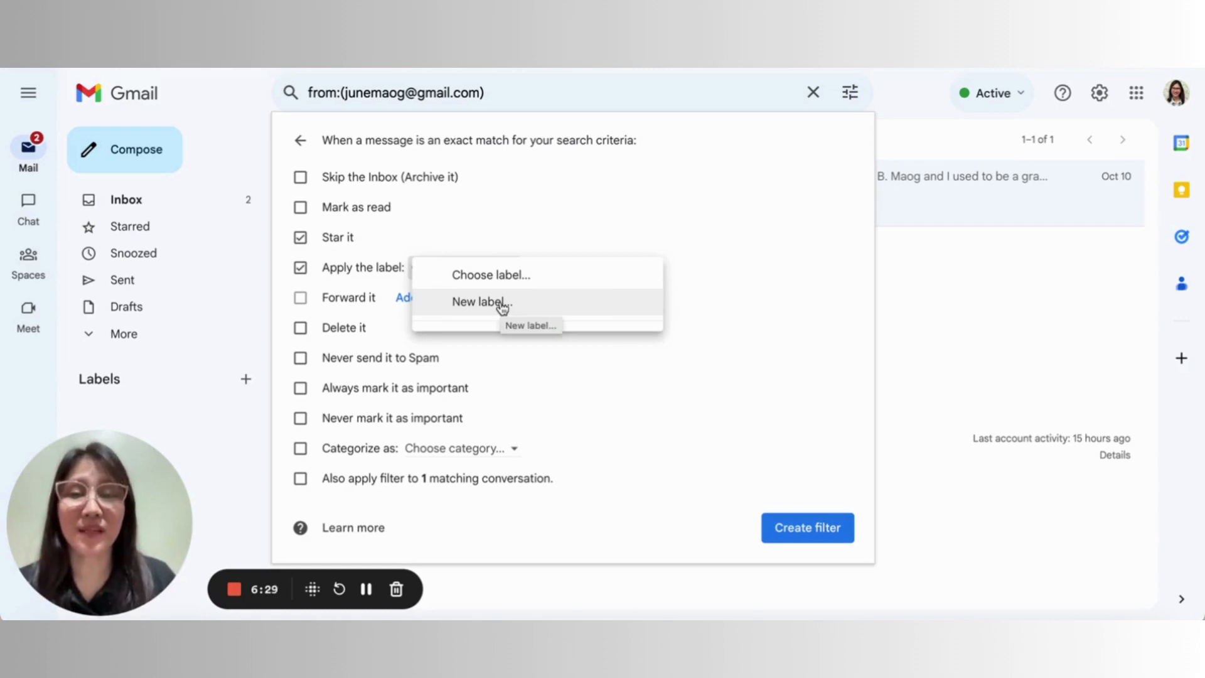
{"action": "left_click", "coordinate": [482, 301]}
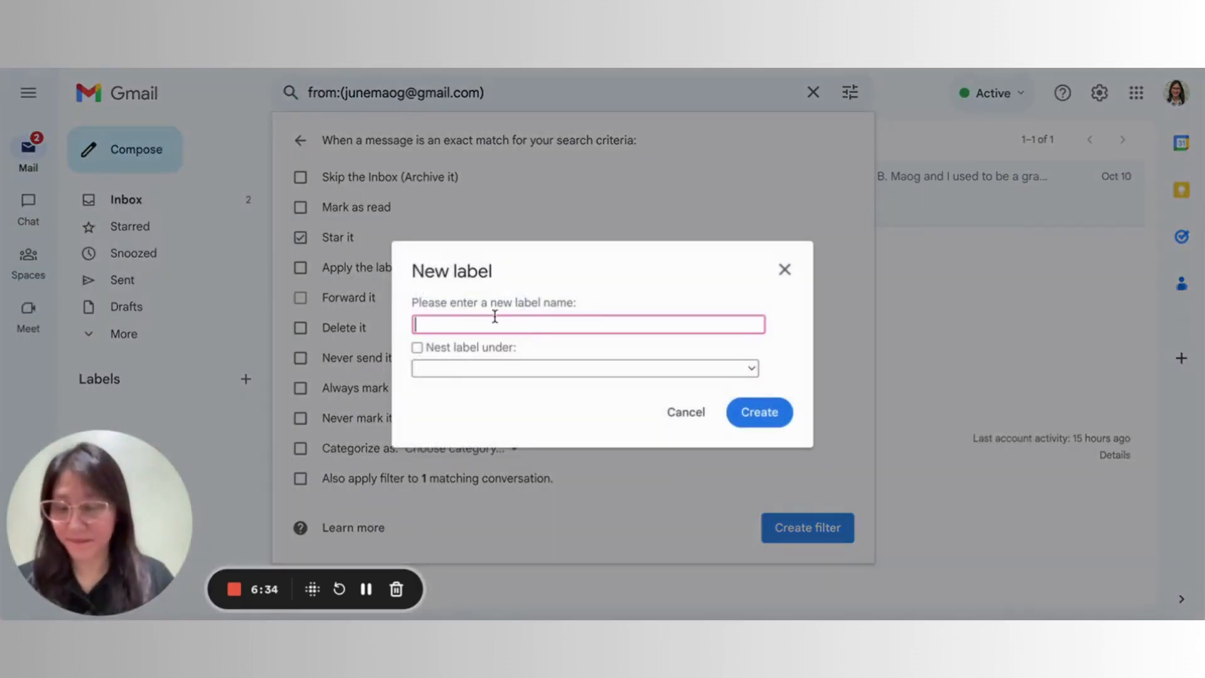
- Name the new label PERSONAL ACCOUNT and create it
{"action": "type", "text": "PERSONAL ACCOUNT"}
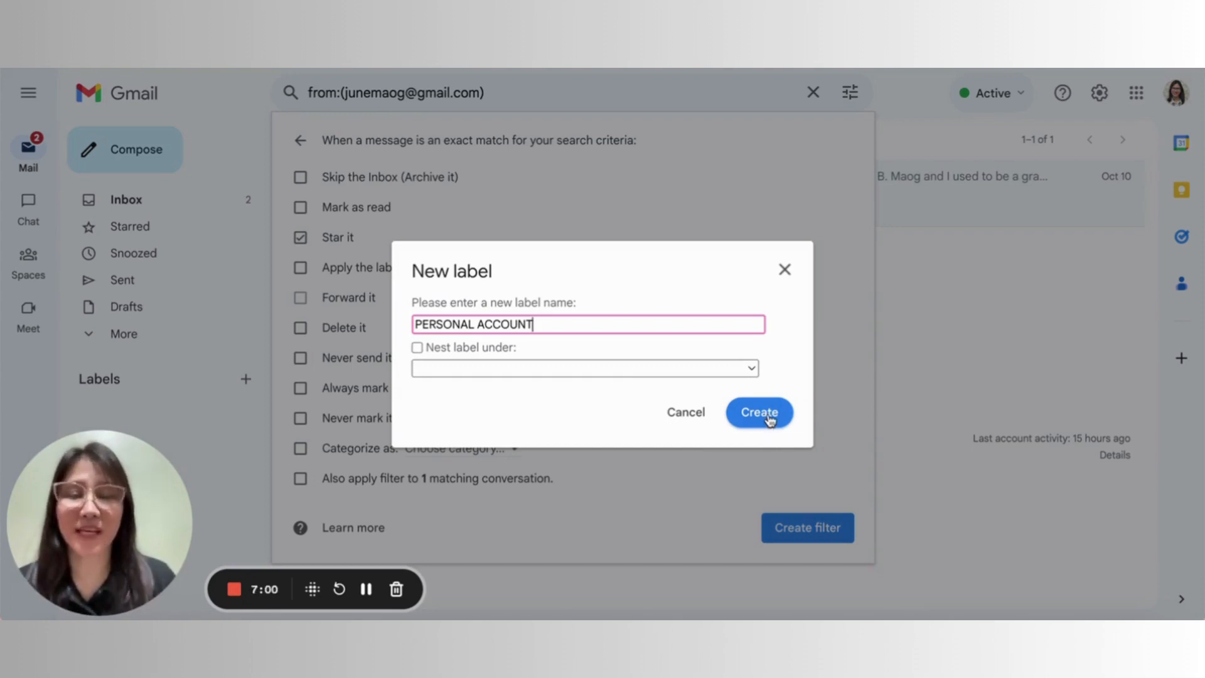
{"action": "left_click", "coordinate": [758, 411]}
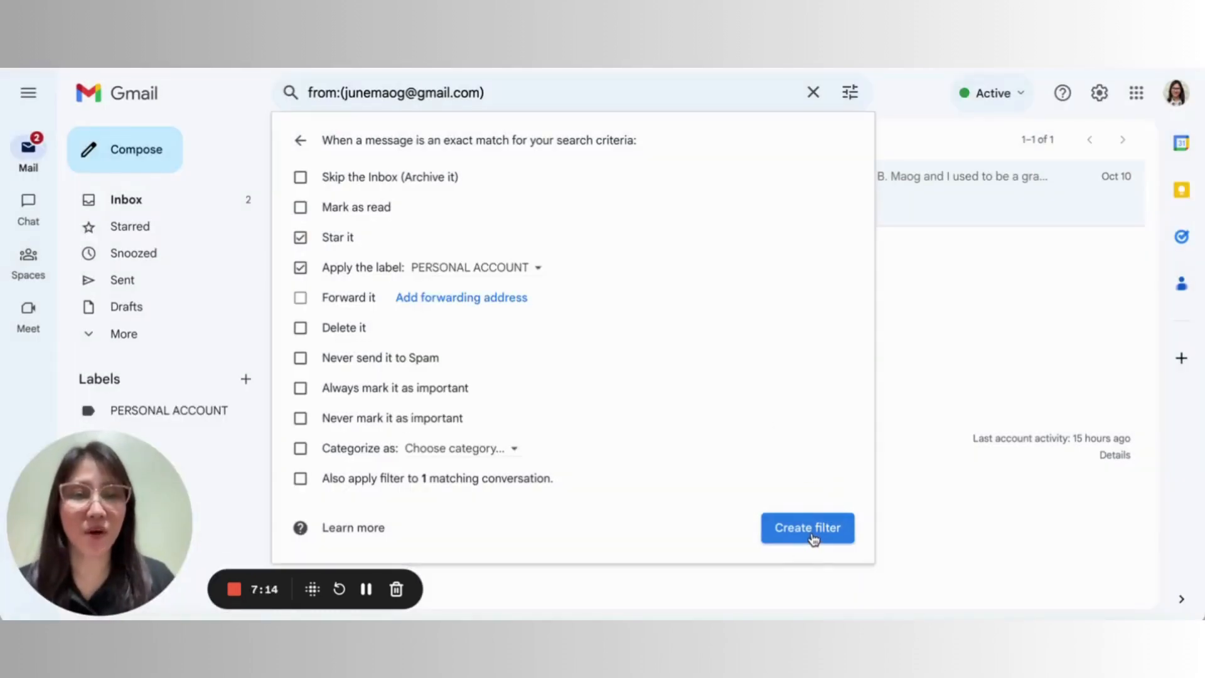
{"action": "left_click", "coordinate": [807, 528]}
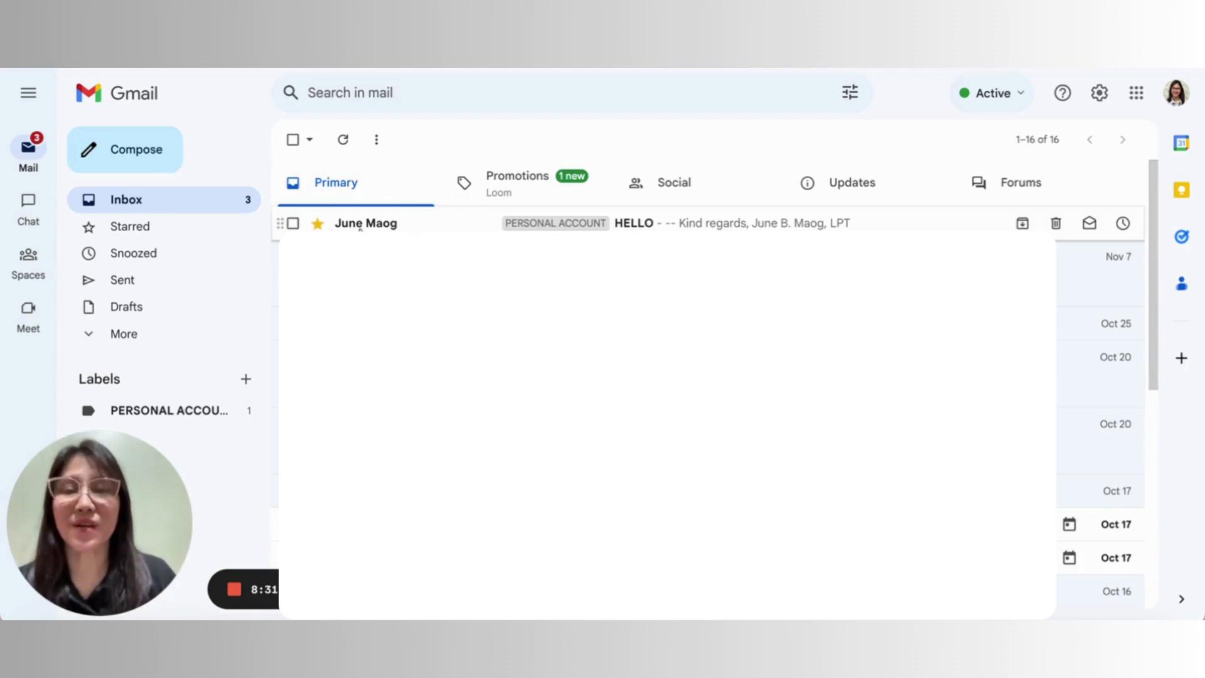
{"action": "mouse_move", "coordinate": [551, 208]}
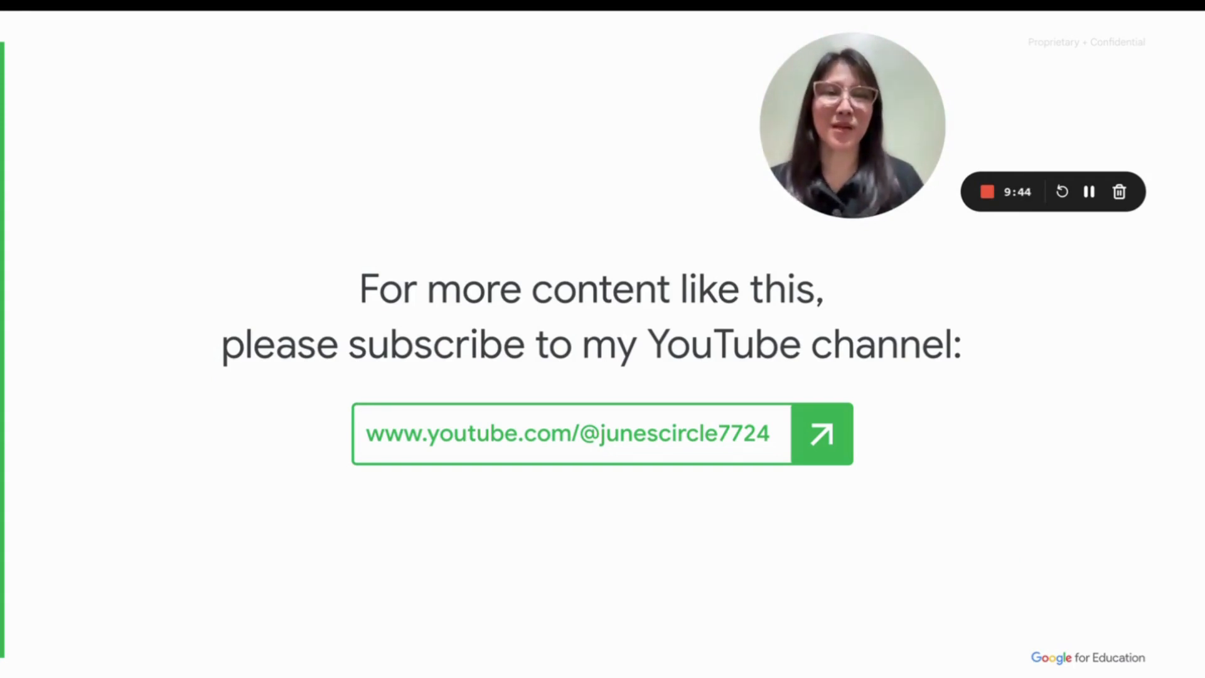
{"action": "mouse_move", "coordinate": [137, 667]}
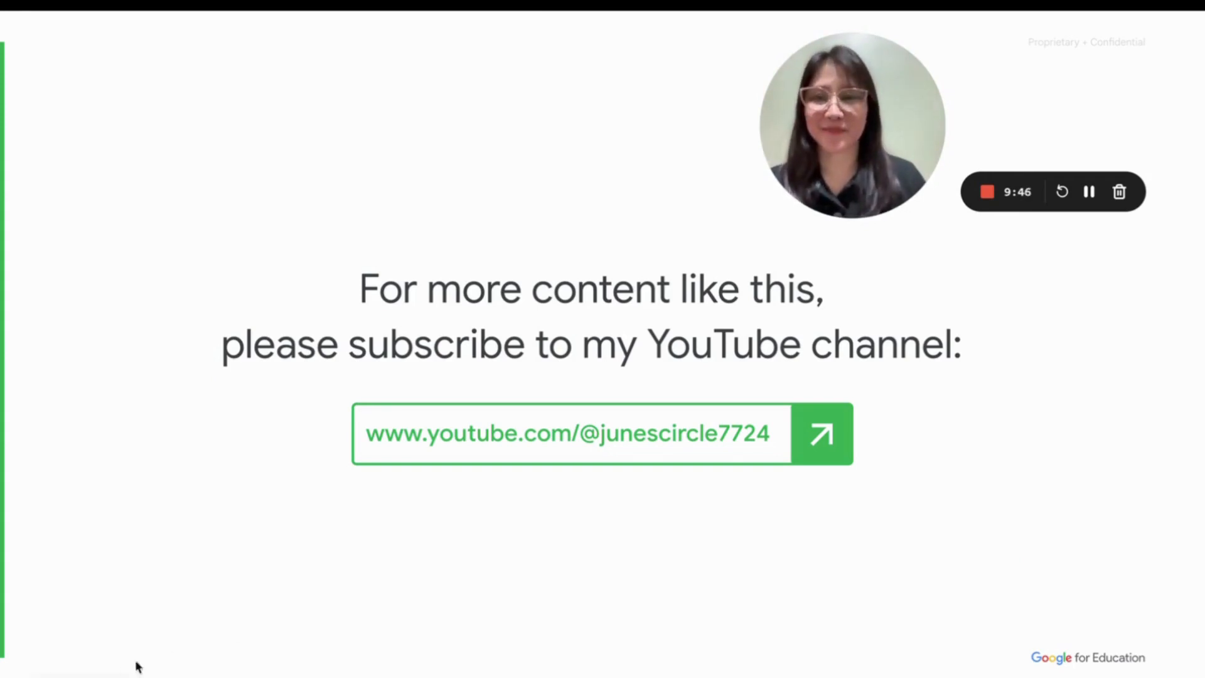